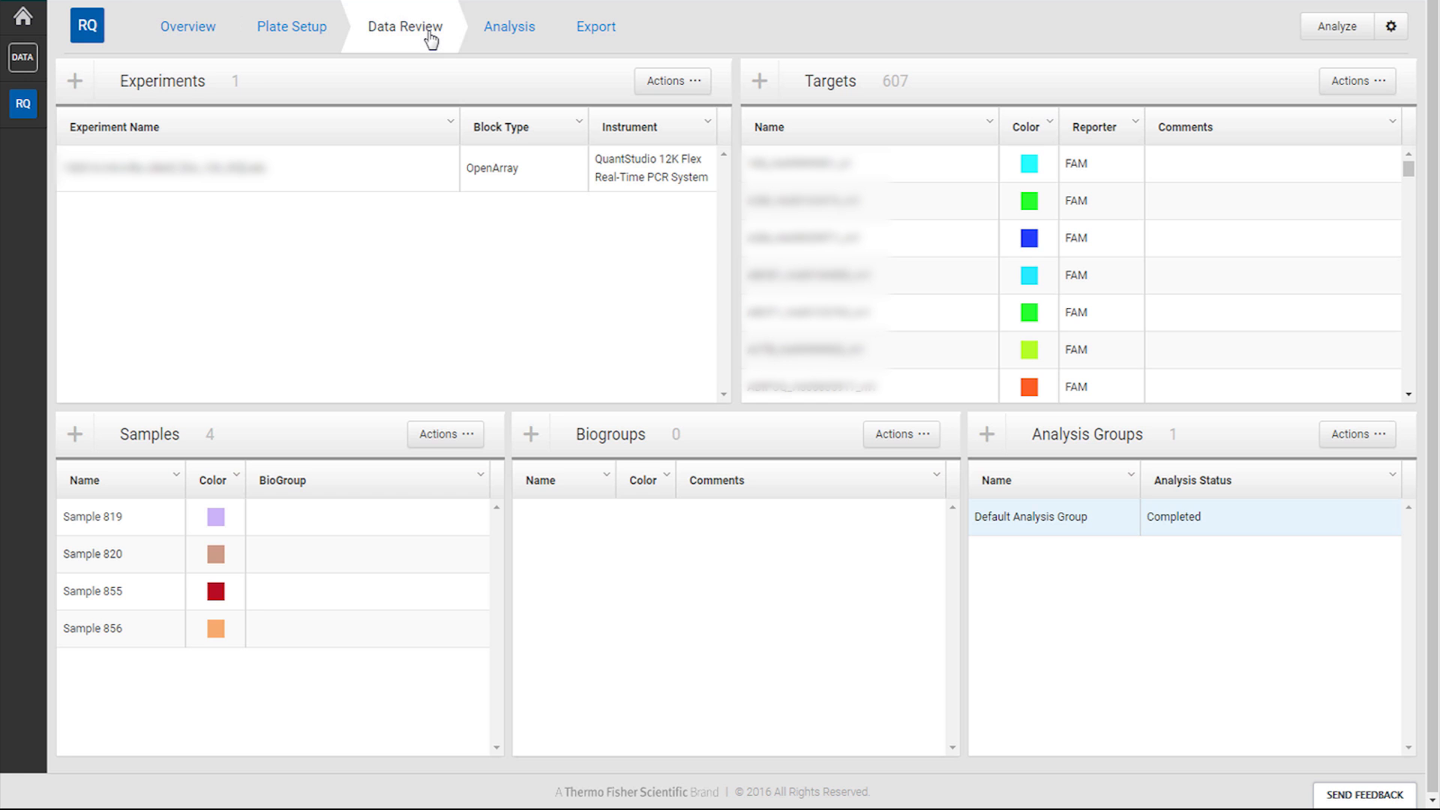
Step: Switch to Data Review and group the amplification thumbnails by Plates instead of Targets
{"action": "left_click", "coordinate": [403, 25]}
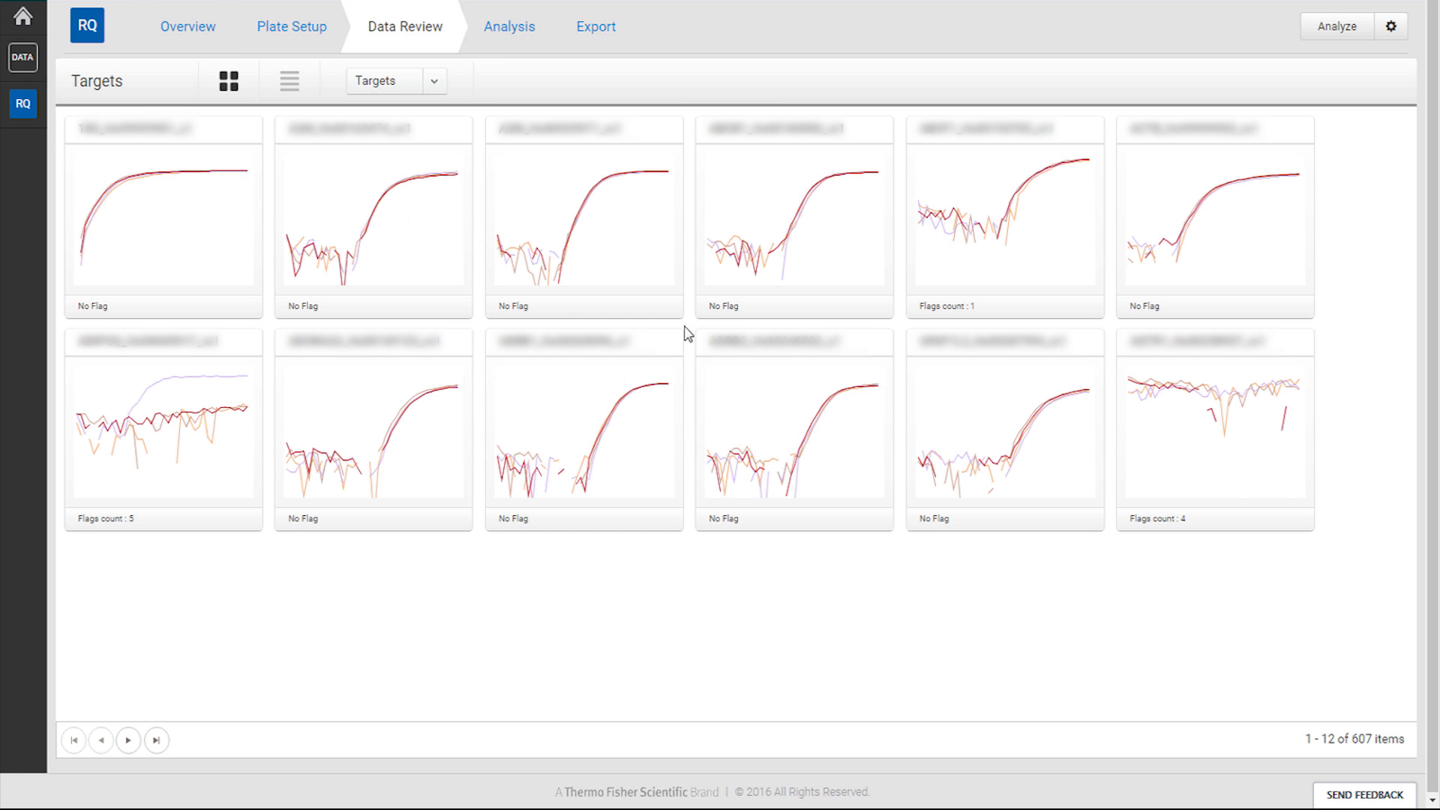
{"action": "left_click", "coordinate": [395, 81]}
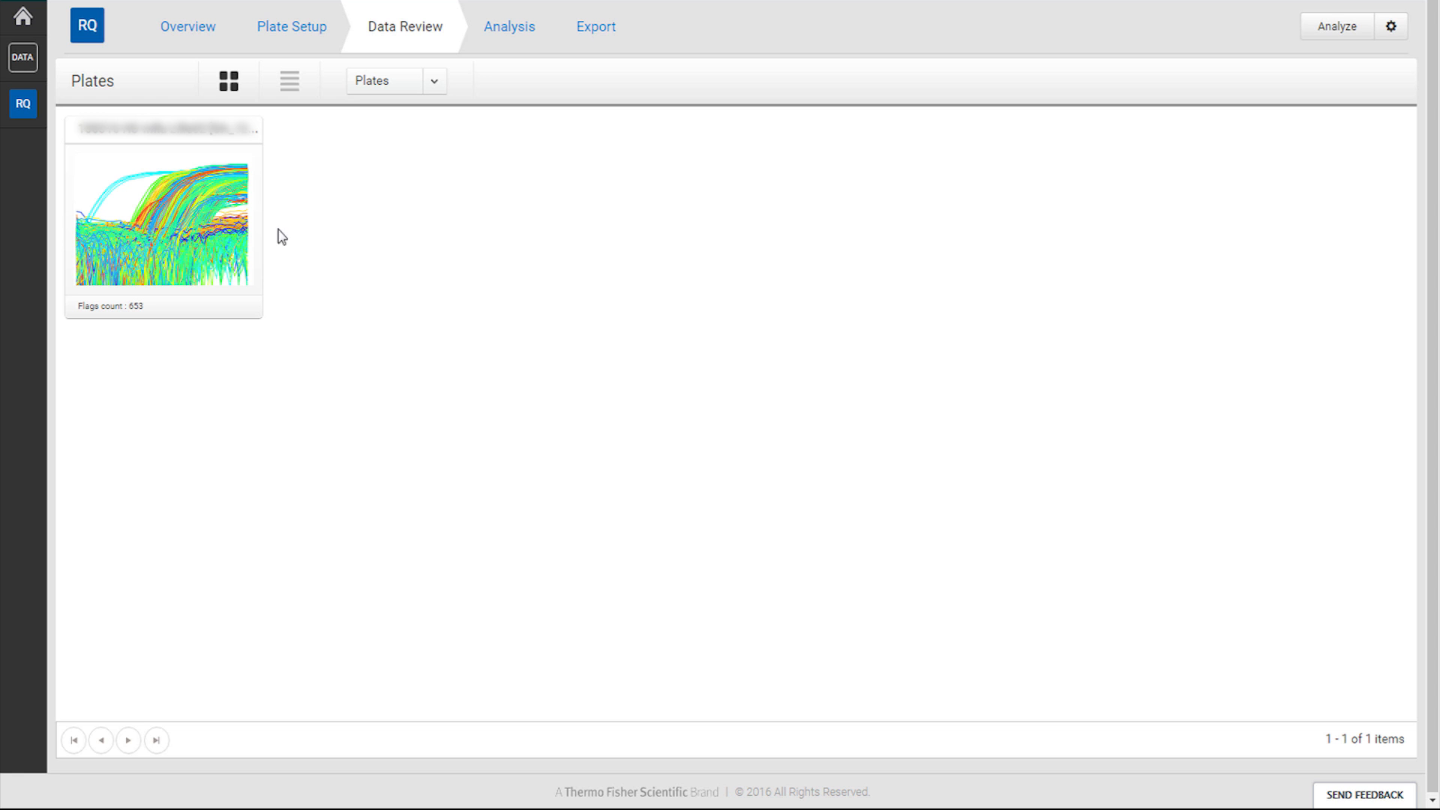
Step: Review the single plate in detail and list the View By choices for its wells
{"action": "left_click", "coordinate": [164, 217]}
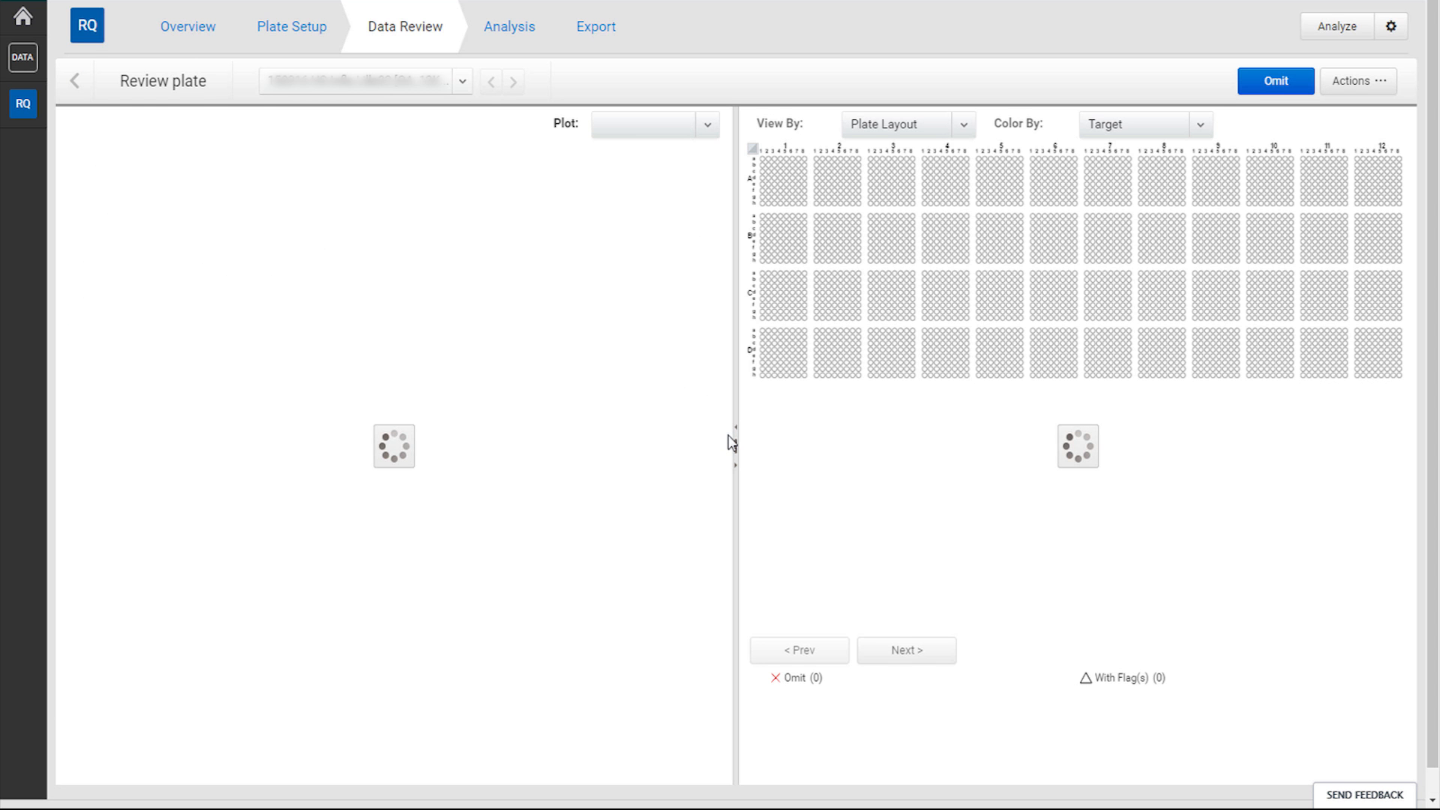
{"action": "left_click", "coordinate": [656, 124]}
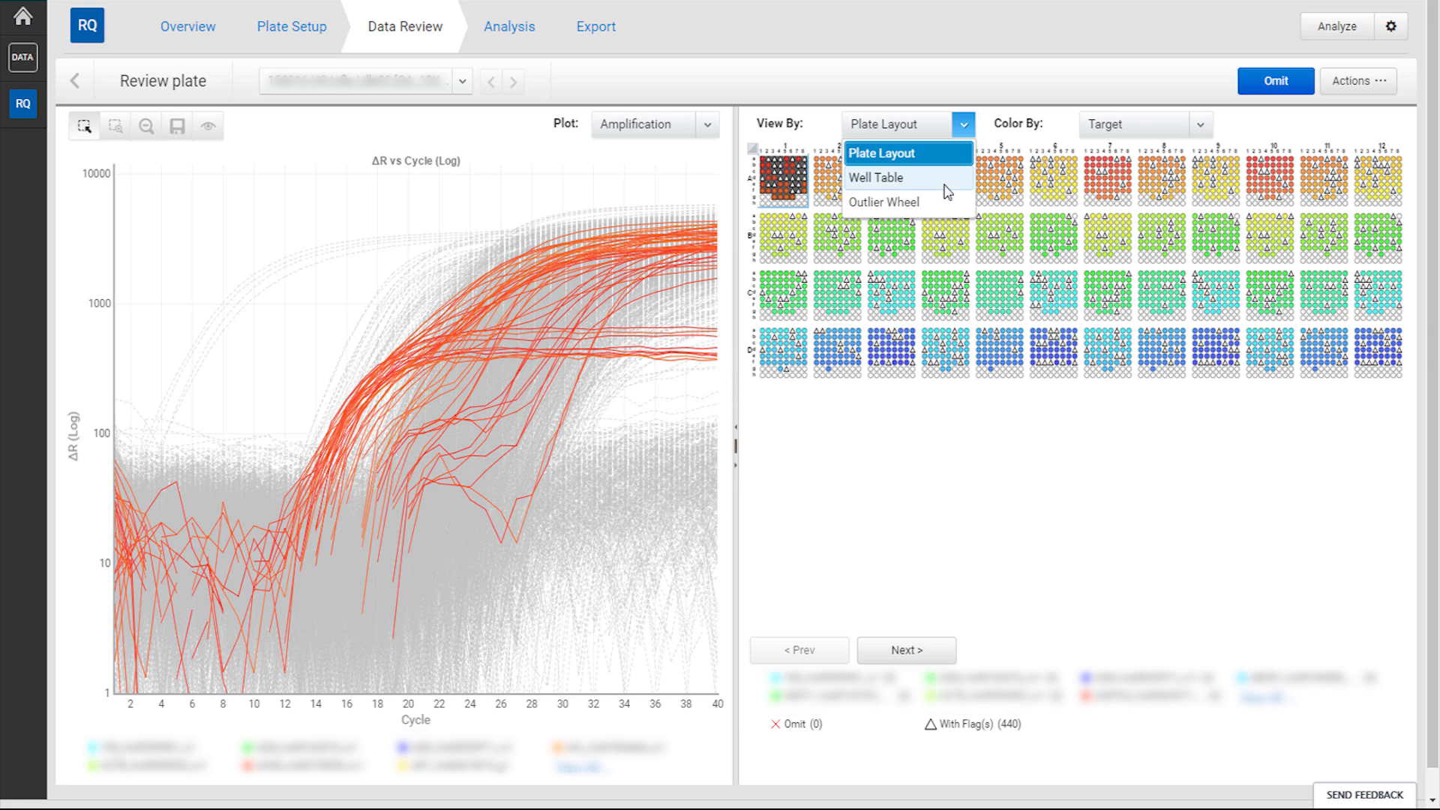
Step: View the plate's wells as an Outlier Wheel sorted by sub-array
{"action": "left_click", "coordinate": [882, 201]}
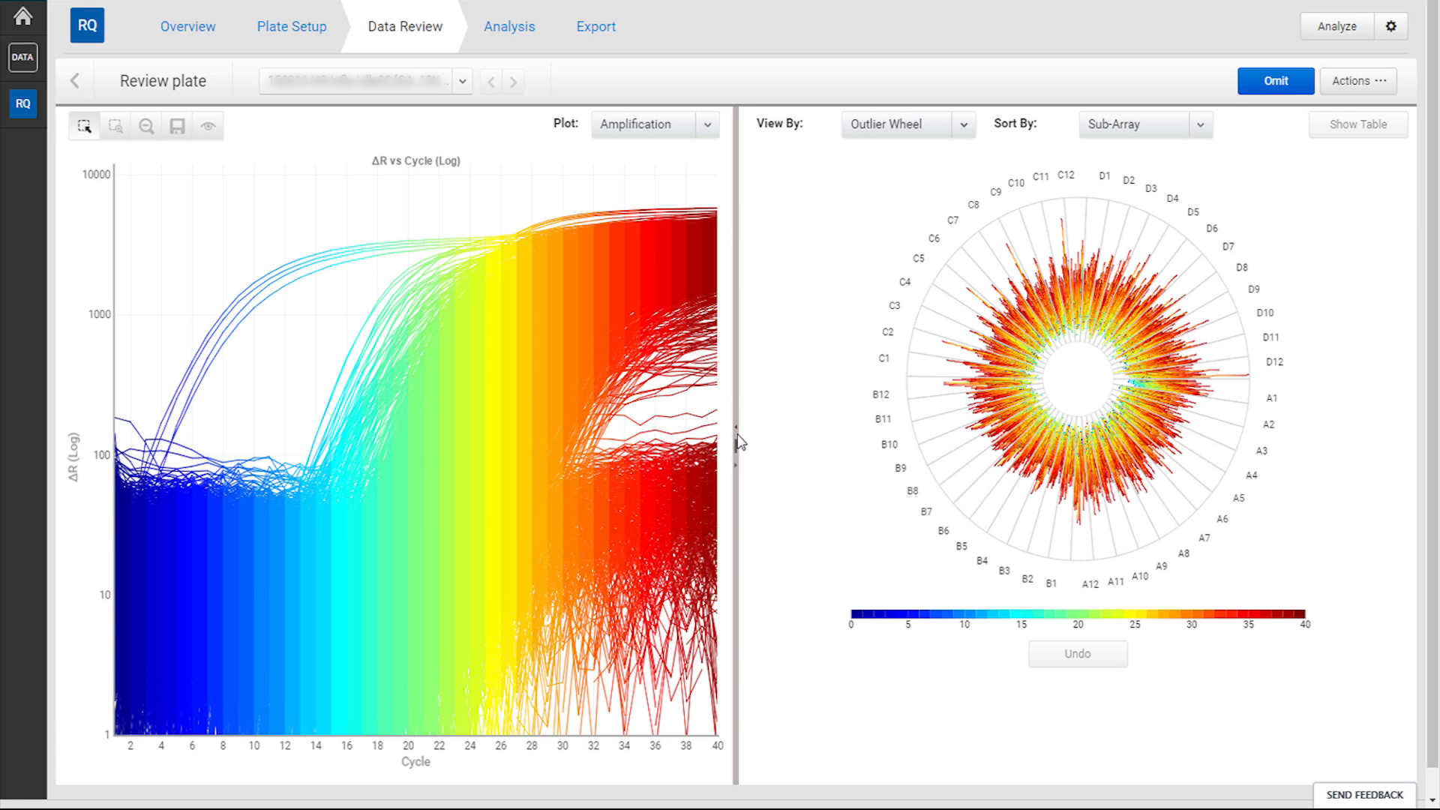
{"action": "mouse_move", "coordinate": [589, 386]}
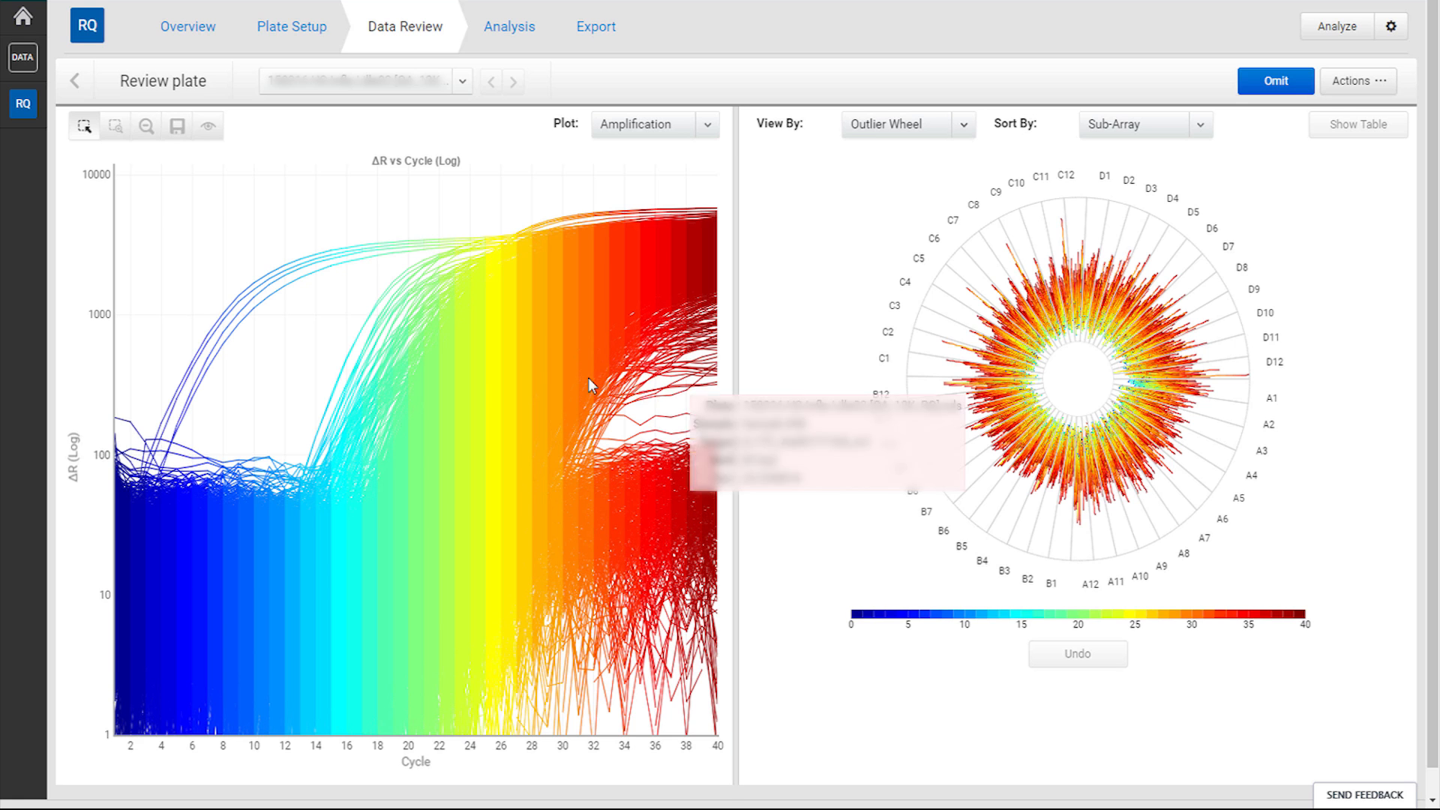
{"action": "mouse_move", "coordinate": [245, 382]}
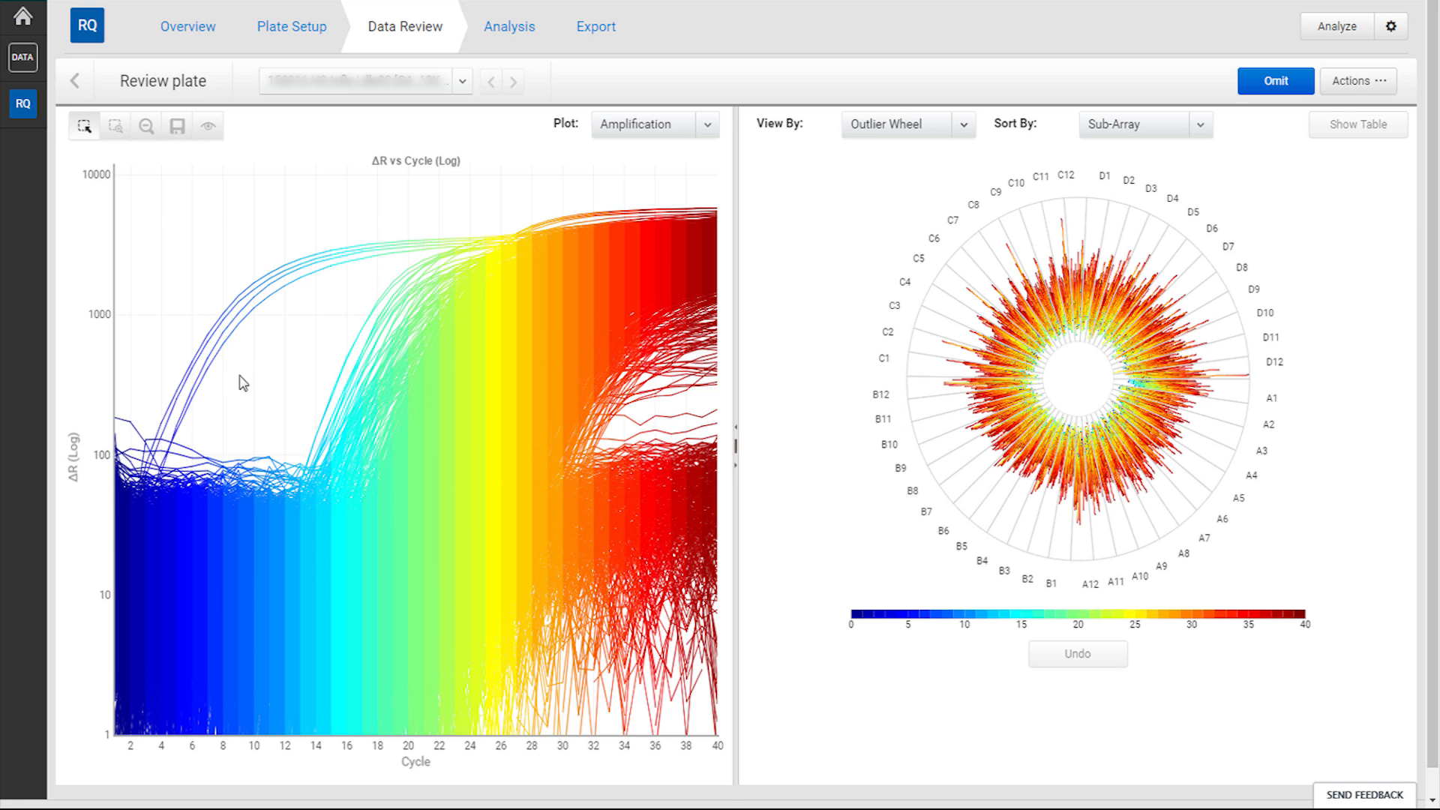
{"action": "mouse_move", "coordinate": [117, 365]}
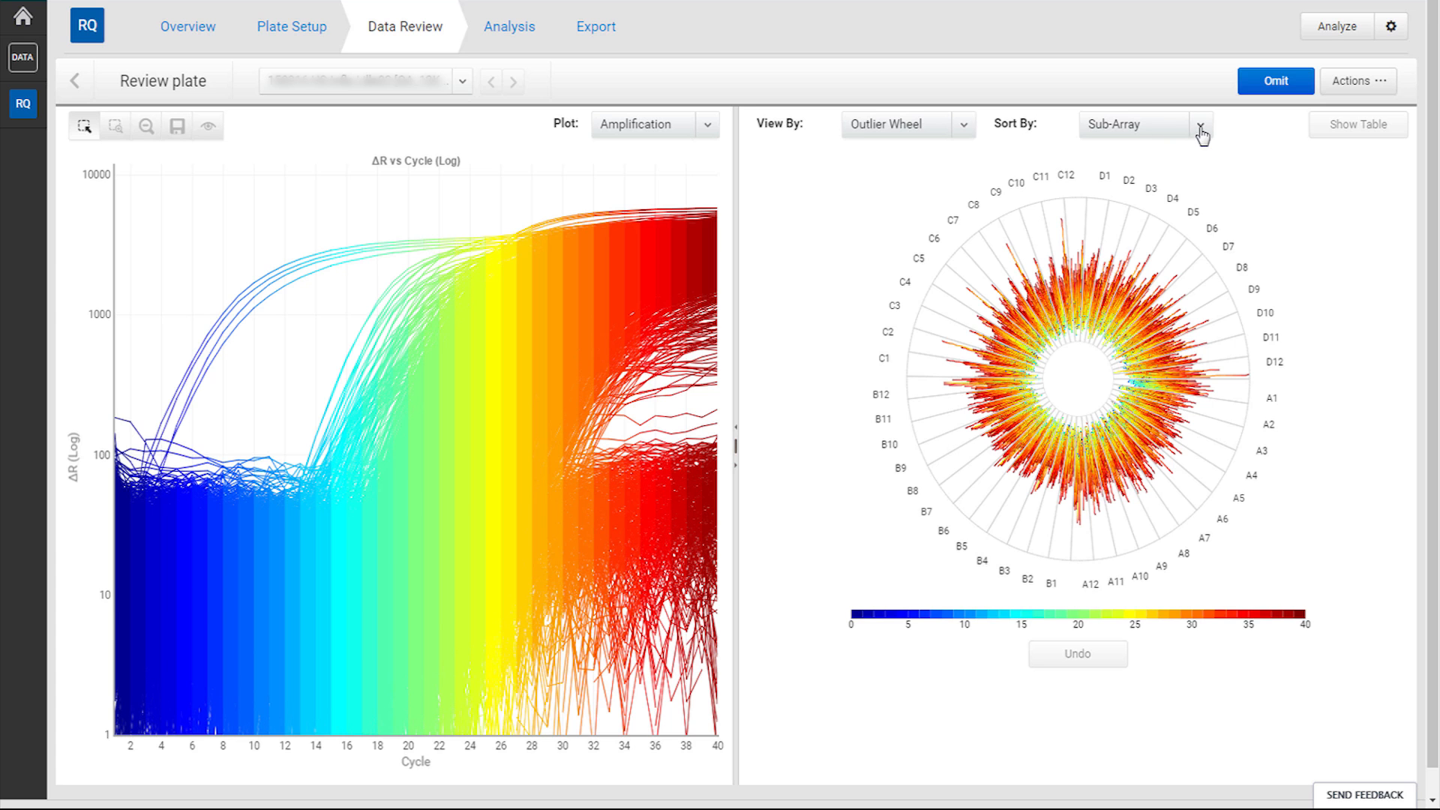
Step: Sort the outlier wheel by Amp Status to isolate the No Amp wells
{"action": "left_click", "coordinate": [1200, 124]}
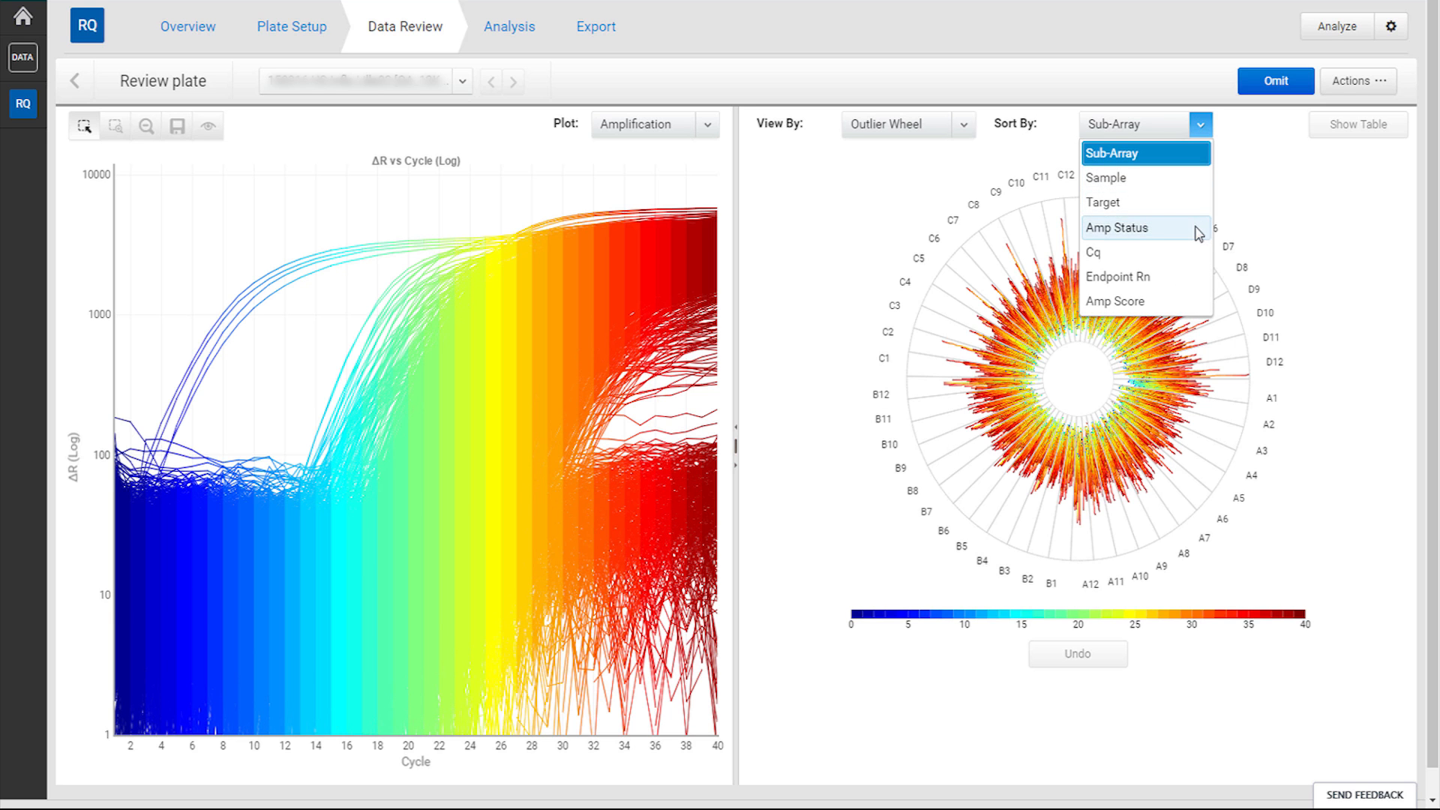
{"action": "left_click", "coordinate": [1116, 229]}
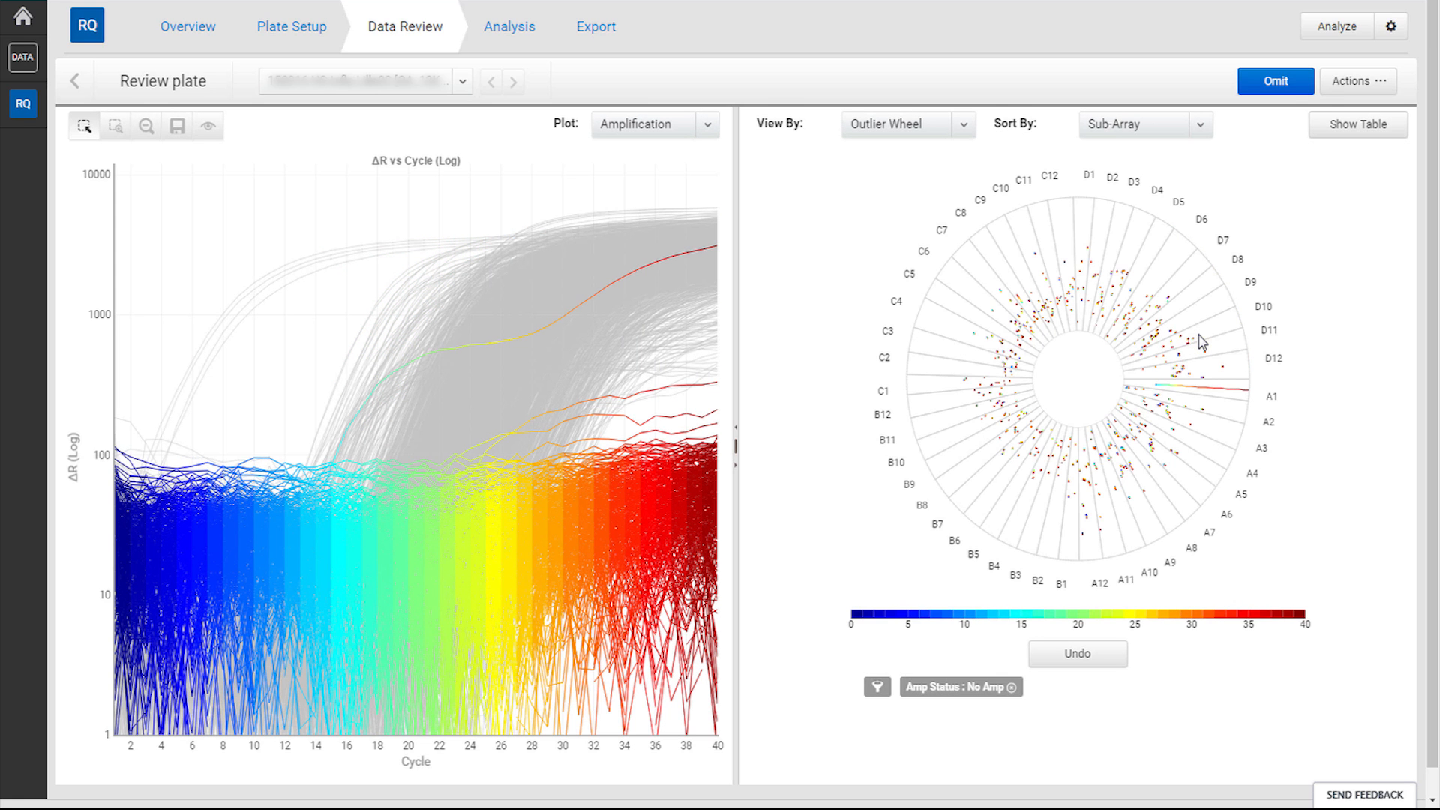
{"action": "mouse_move", "coordinate": [1214, 142]}
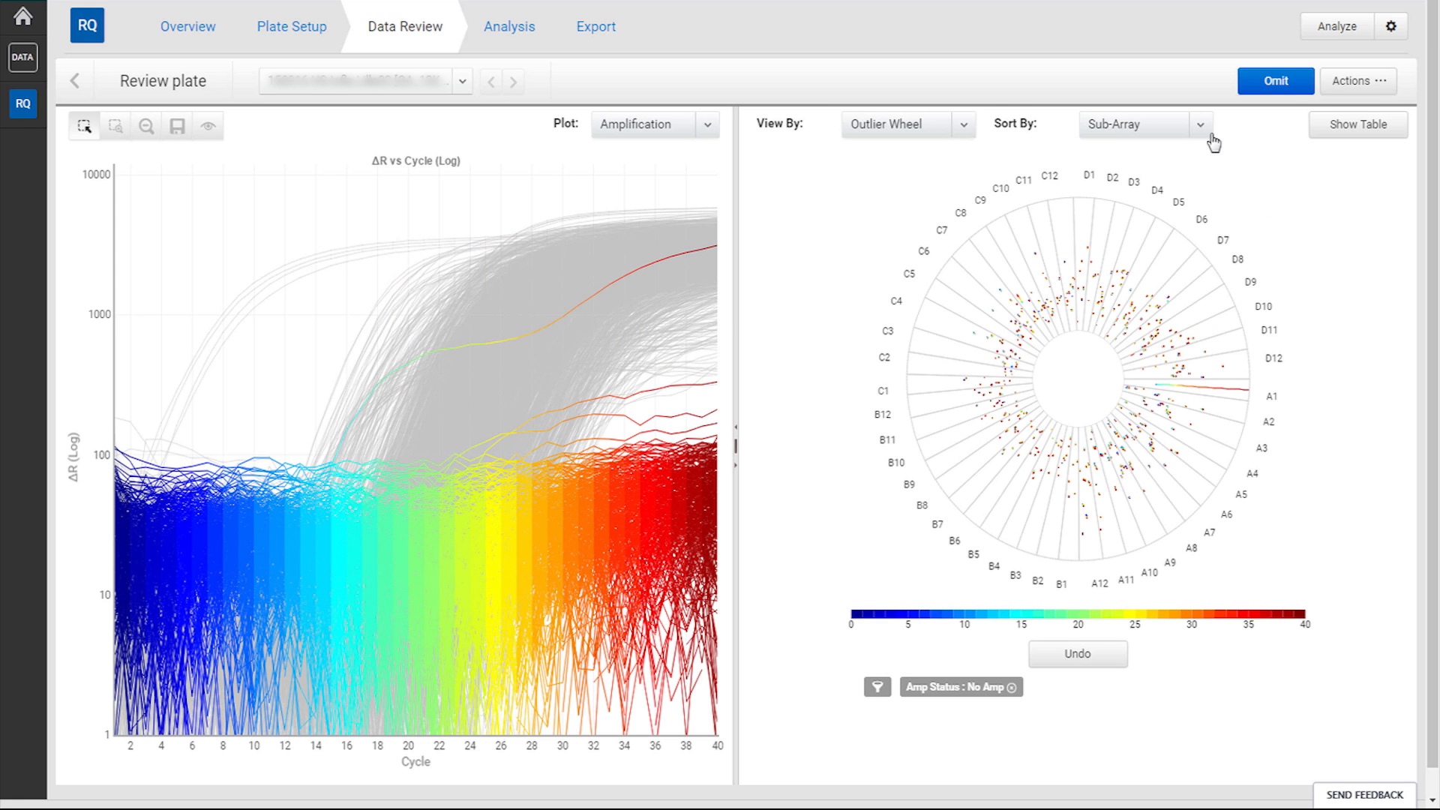
Step: Sort the wheel by Sample and keep only Sample 819's No Amp wells
{"action": "left_click", "coordinate": [1200, 125]}
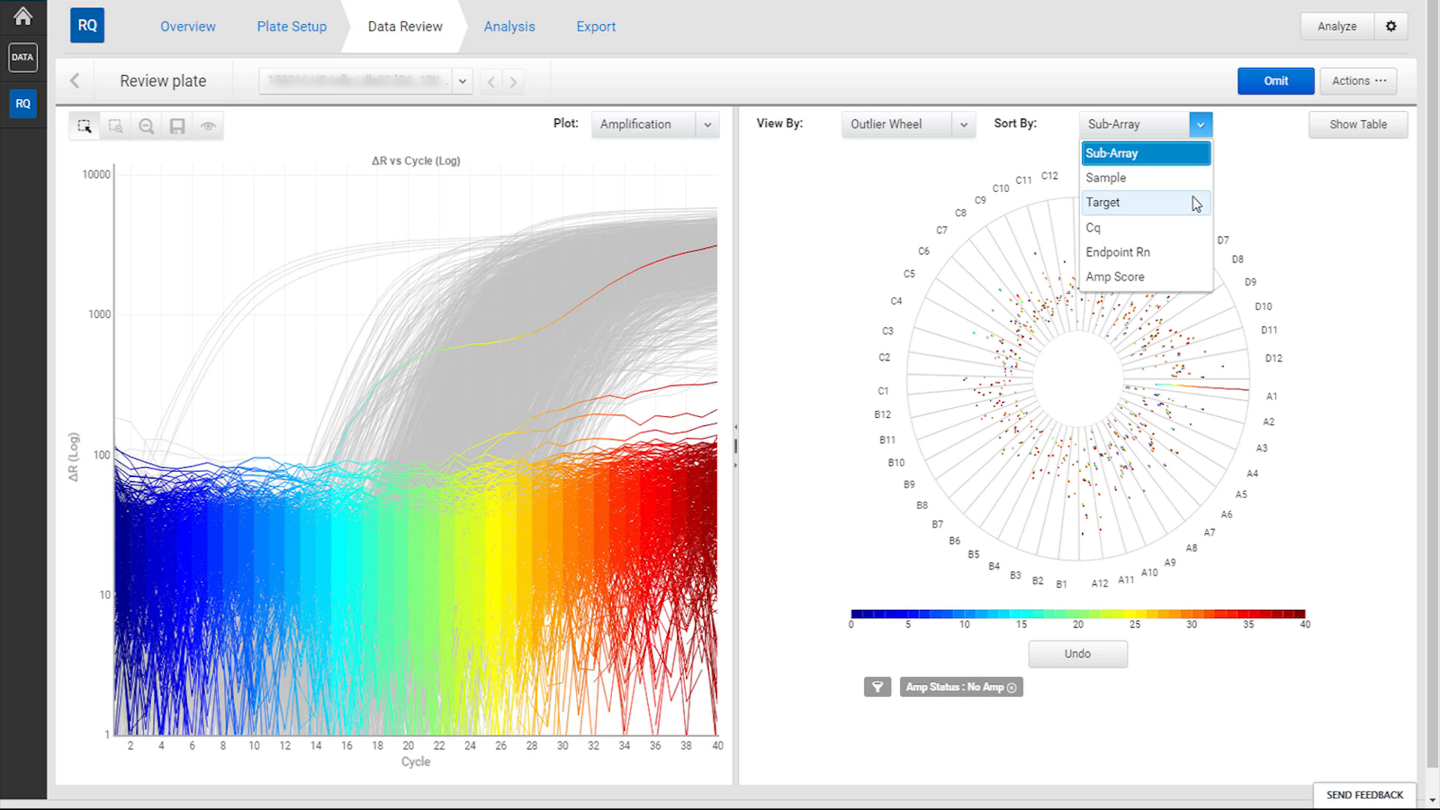
{"action": "left_click", "coordinate": [1106, 177]}
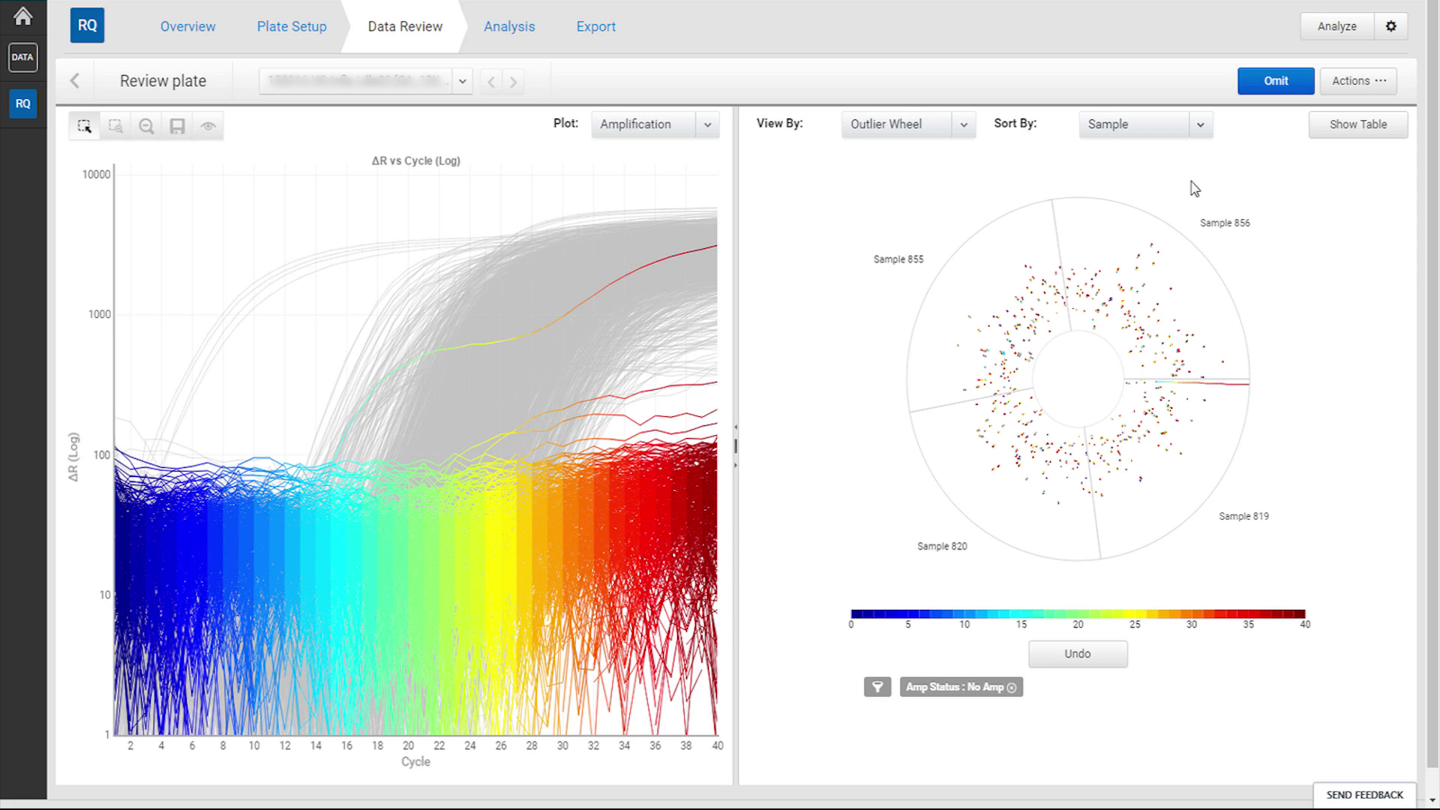
{"action": "left_click", "coordinate": [1190, 428]}
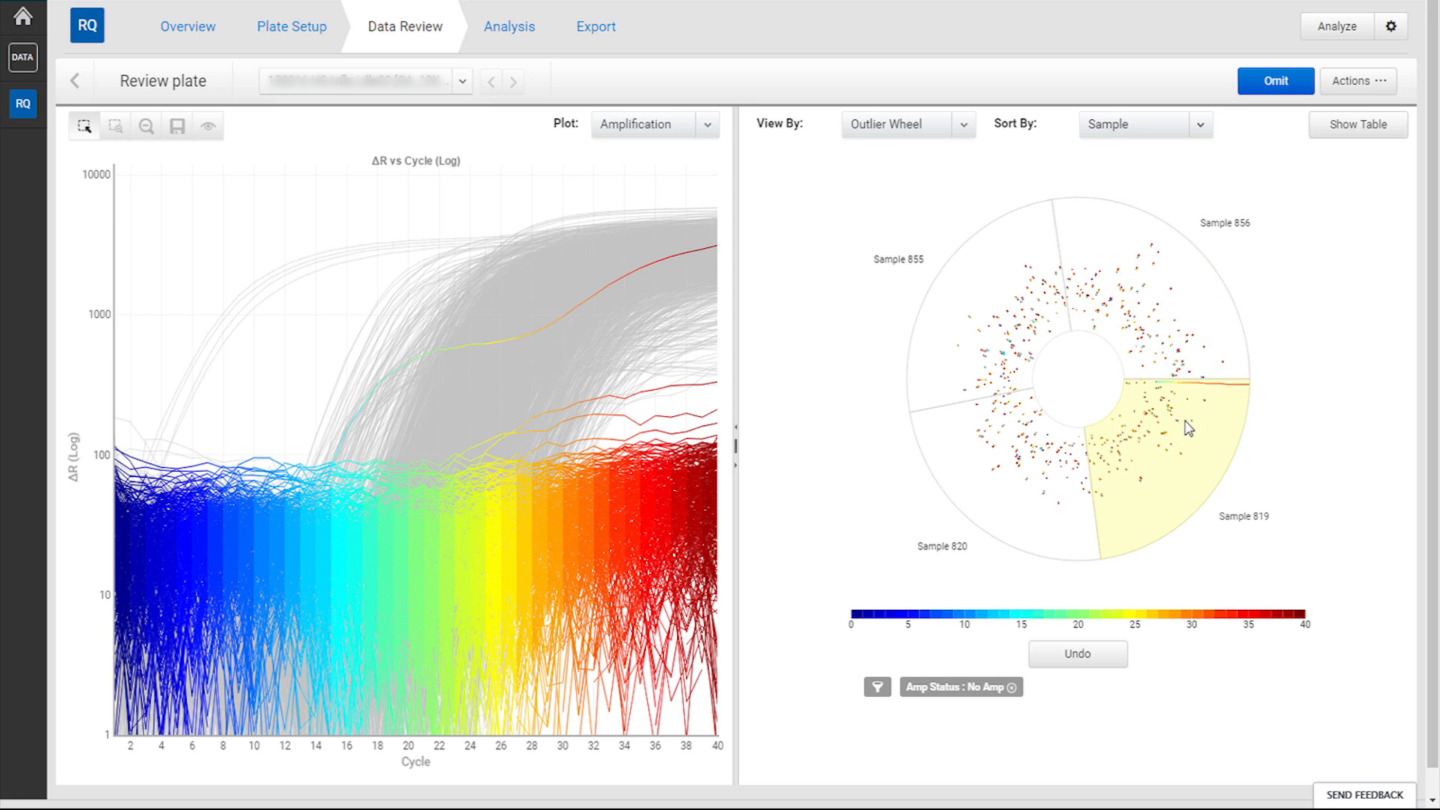
{"action": "left_click", "coordinate": [1145, 125]}
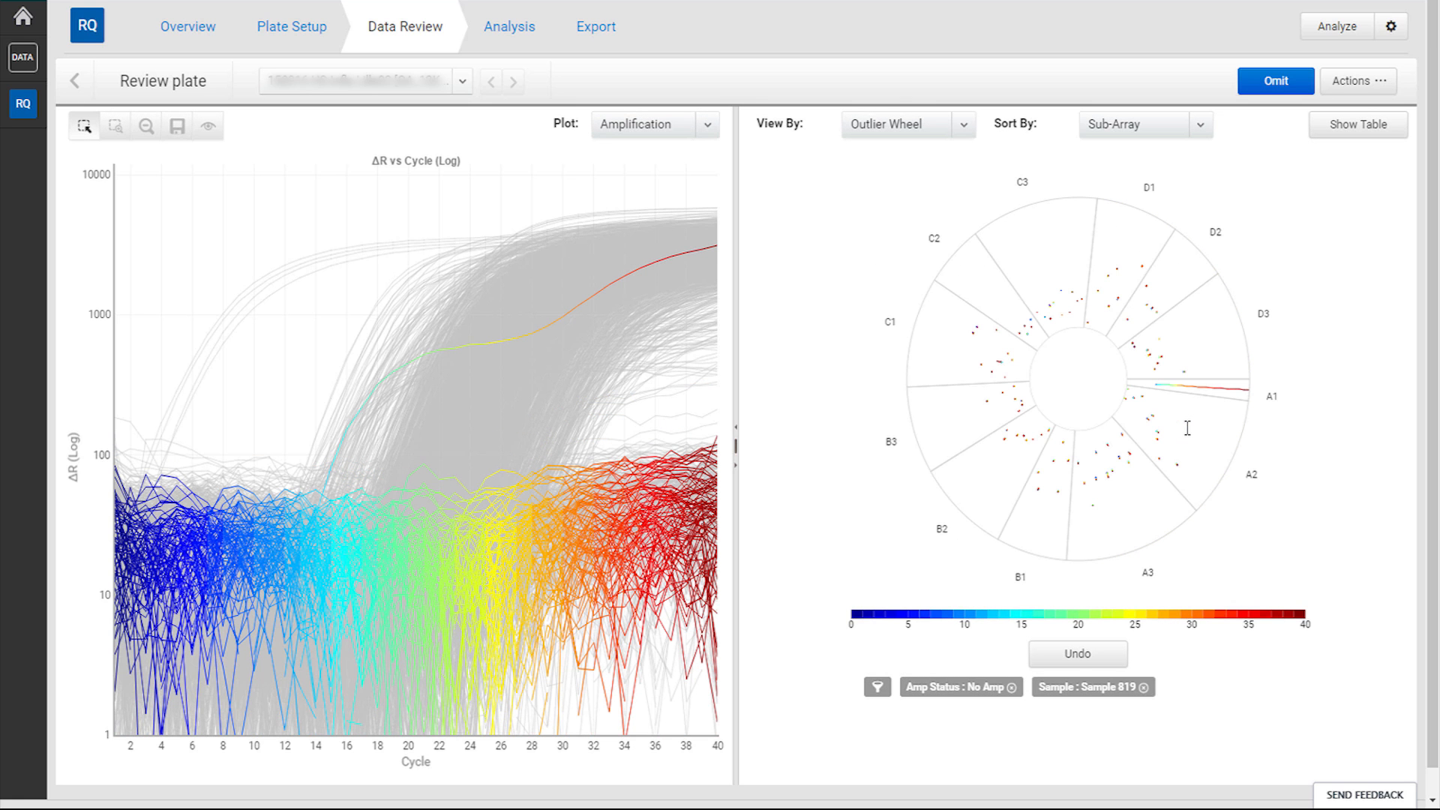
{"action": "mouse_move", "coordinate": [869, 740]}
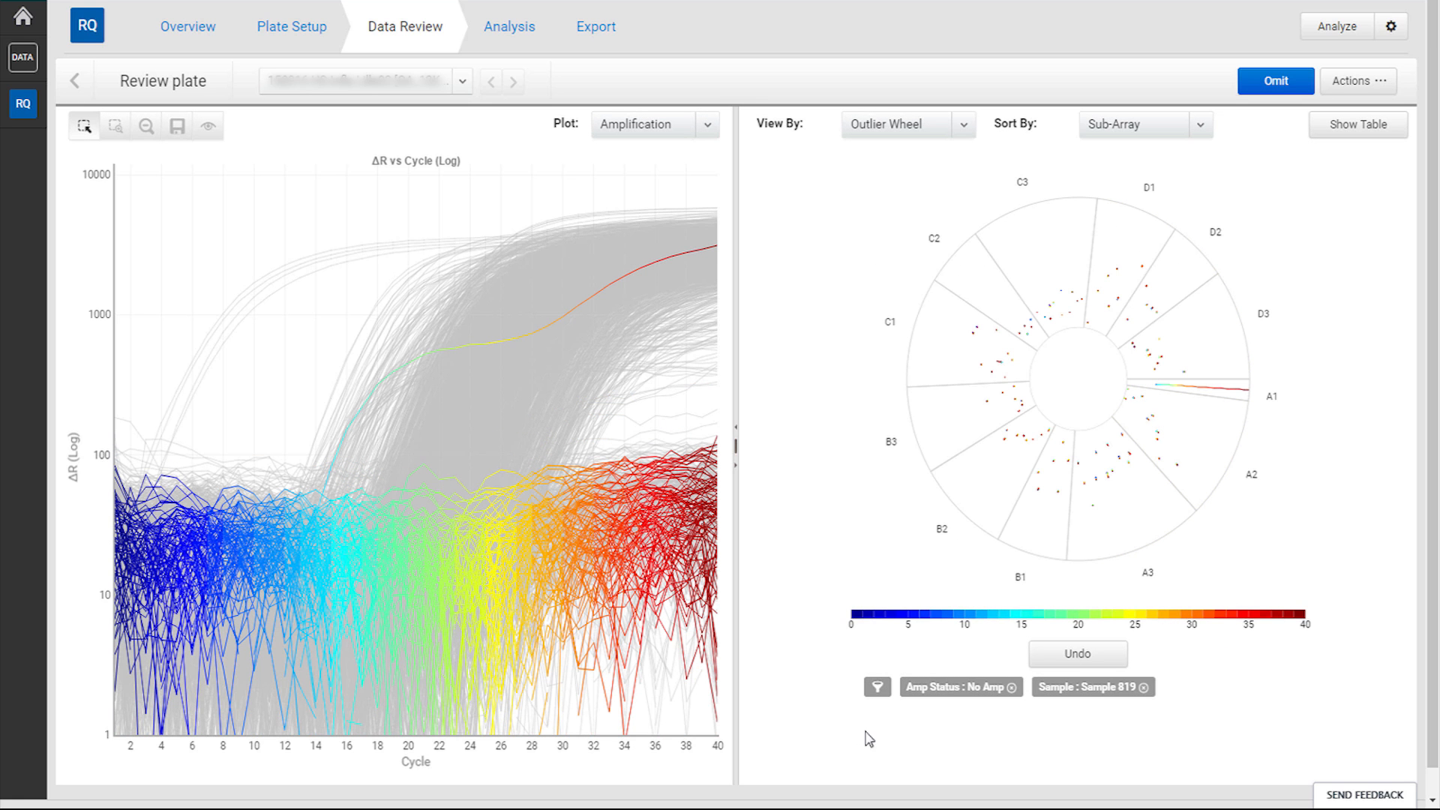
{"action": "mouse_move", "coordinate": [1164, 669]}
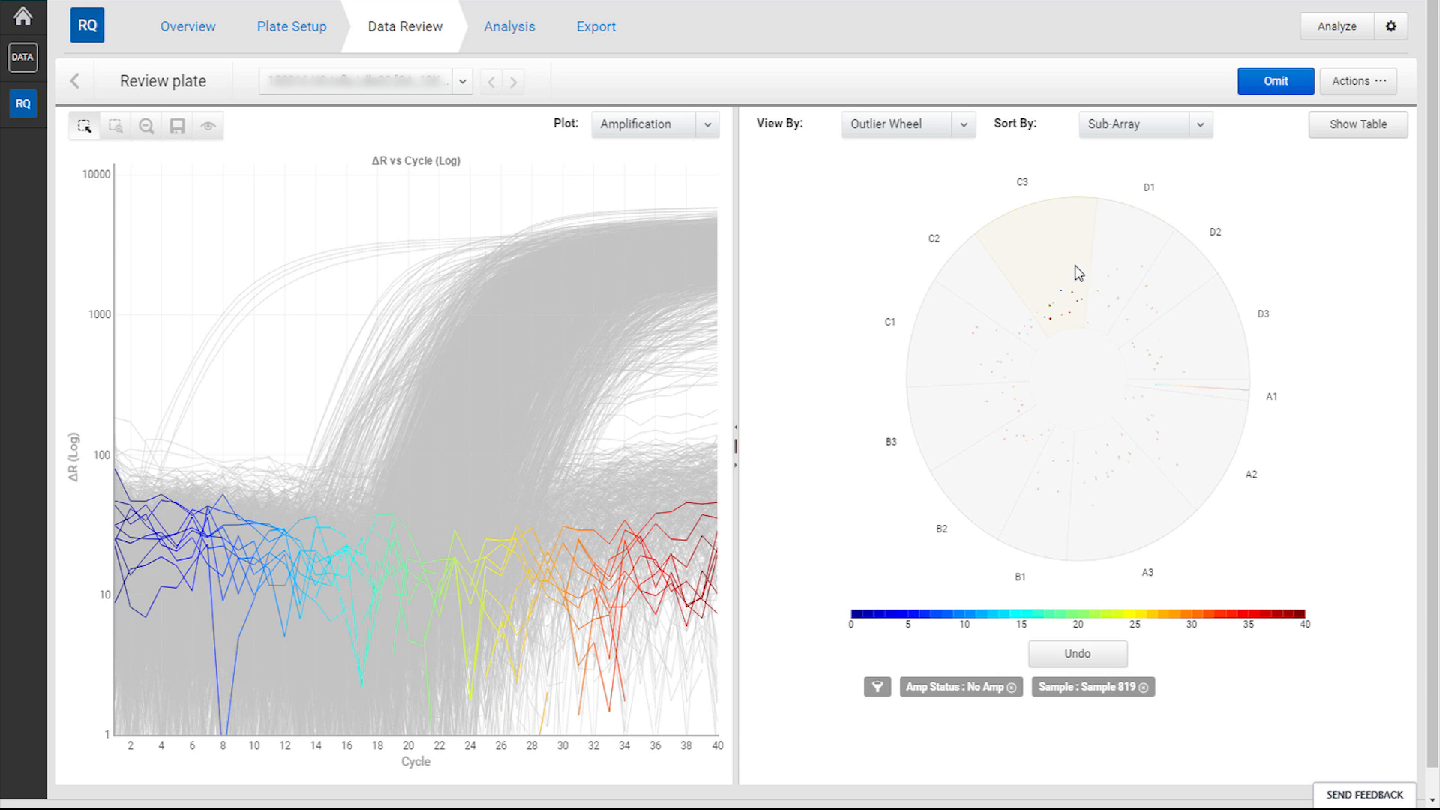
{"action": "mouse_move", "coordinate": [1056, 265]}
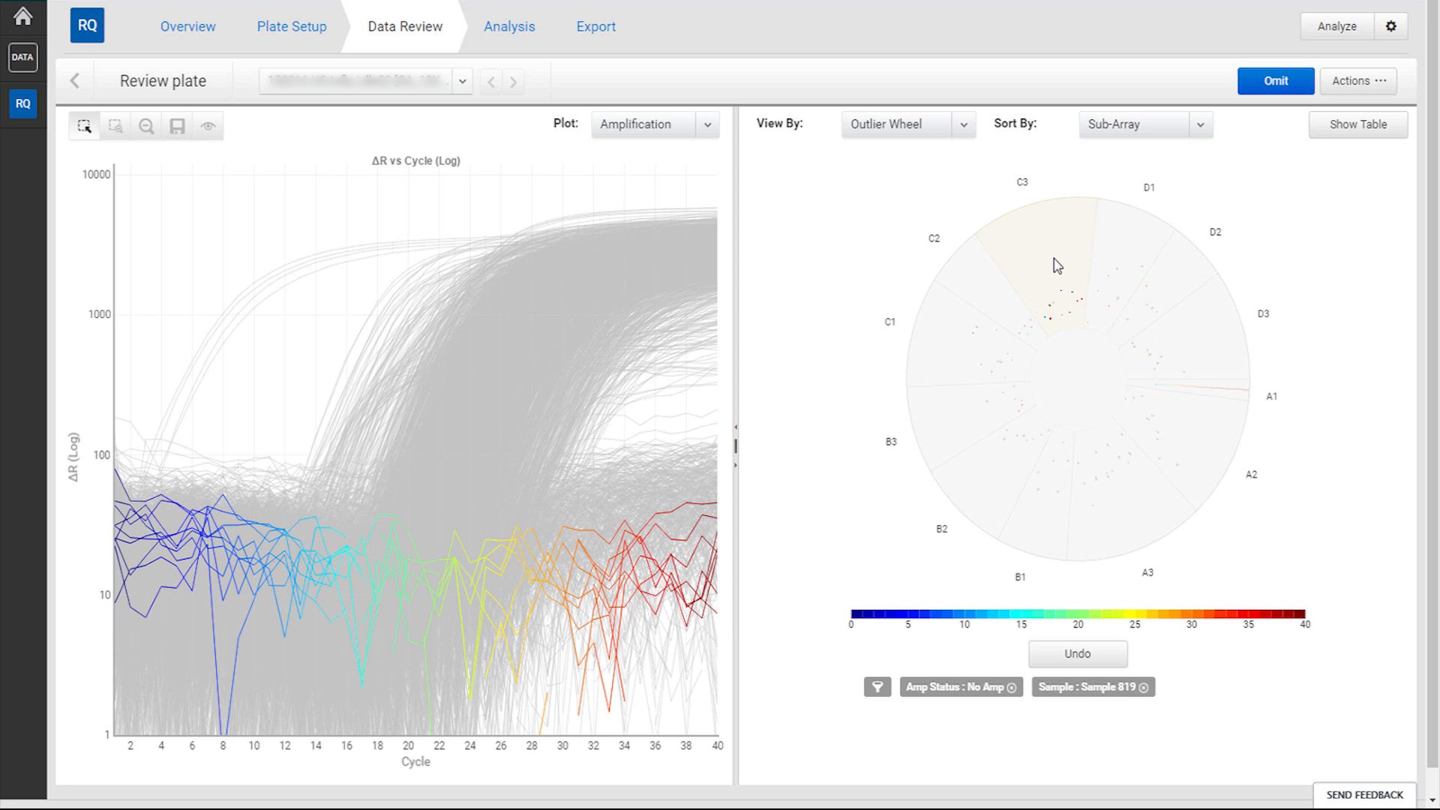
Step: Show the selected sub-array C3 wells as a results table
{"action": "left_click", "coordinate": [1358, 124]}
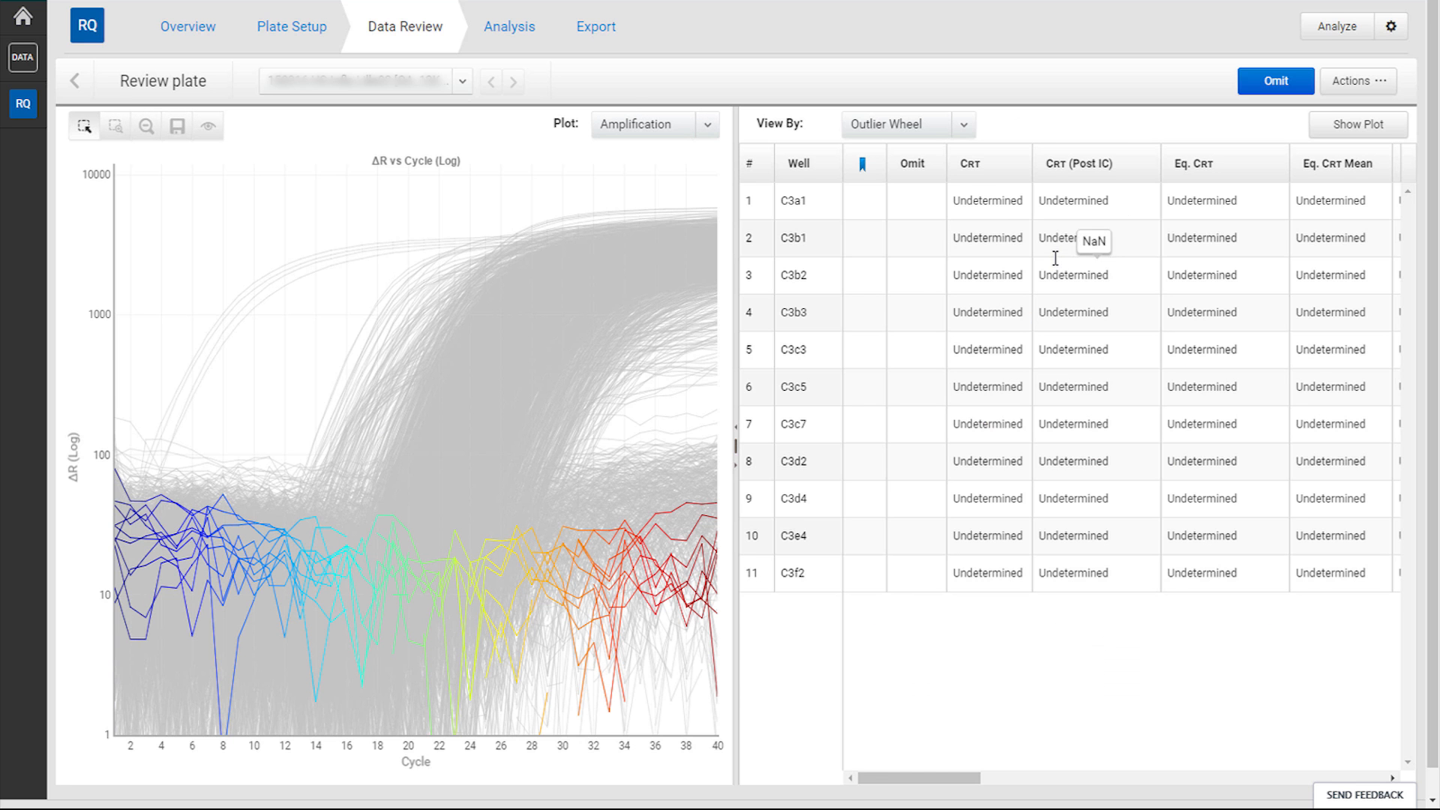